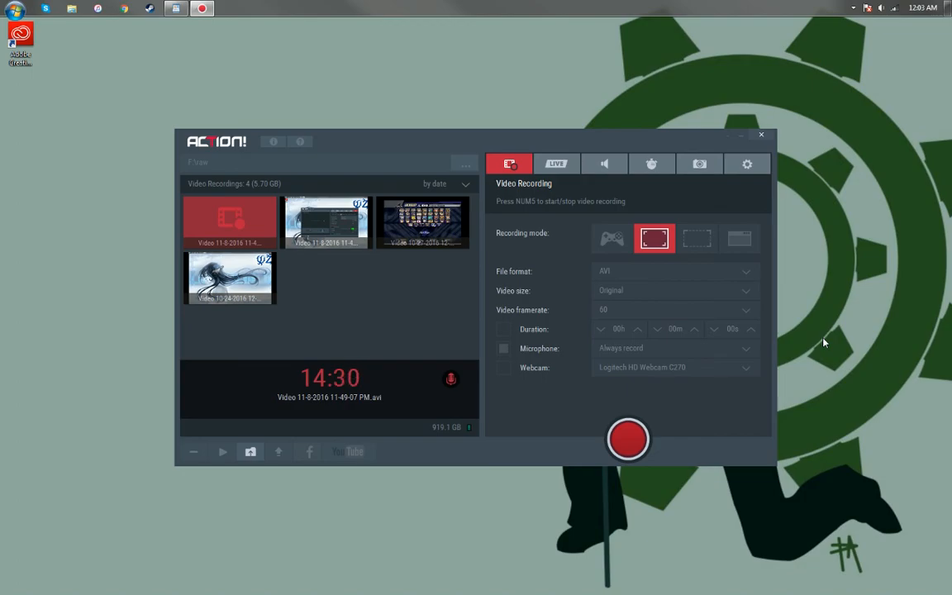
{"action": "mouse_move", "coordinate": [676, 303]}
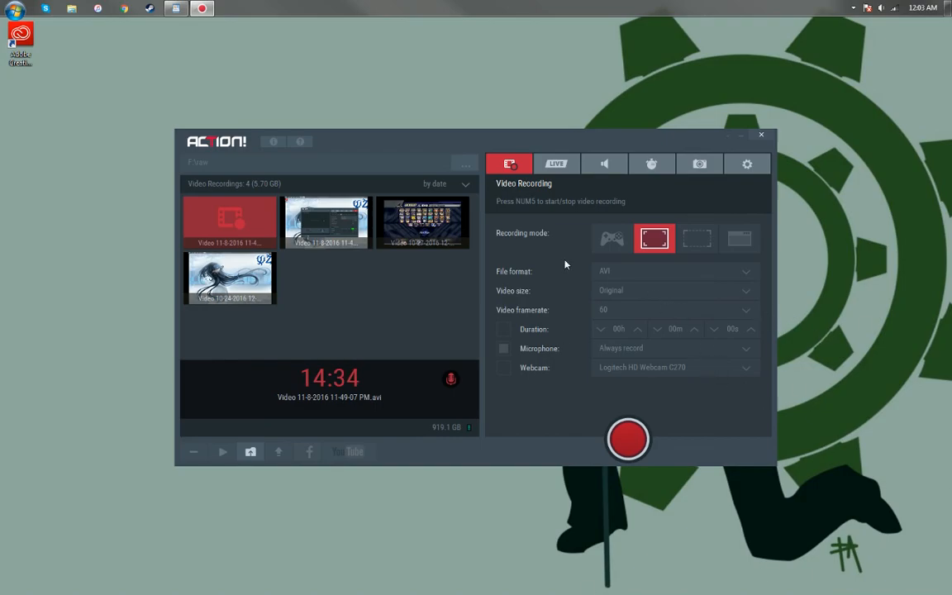
{"action": "mouse_move", "coordinate": [443, 108]}
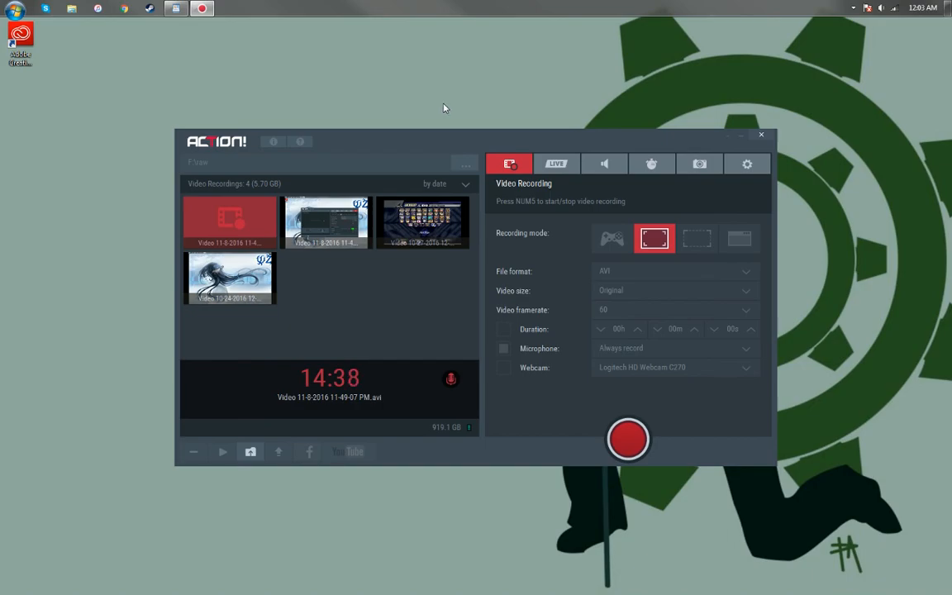
{"action": "mouse_move", "coordinate": [430, 93]}
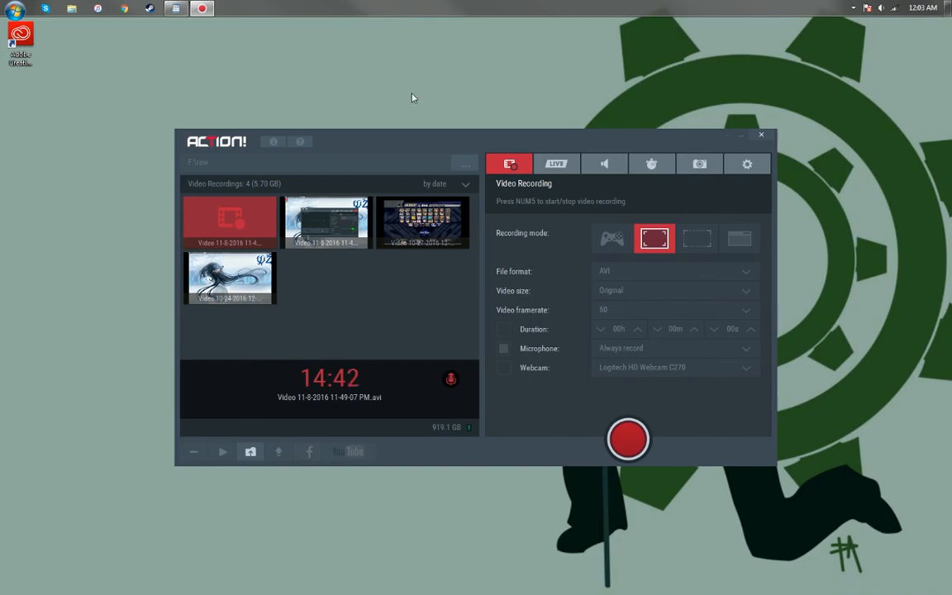
{"action": "mouse_move", "coordinate": [400, 83]}
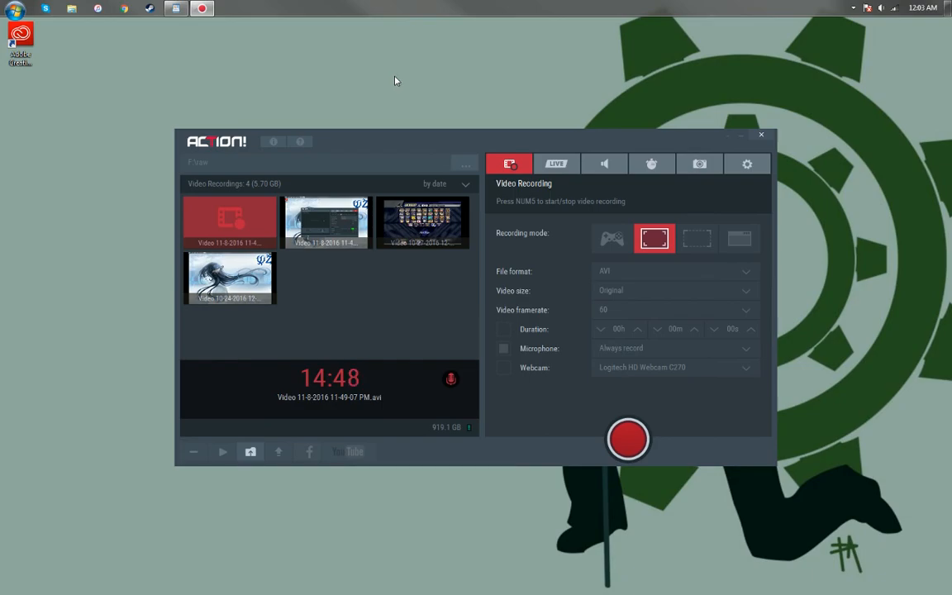
{"action": "mouse_move", "coordinate": [595, 397]}
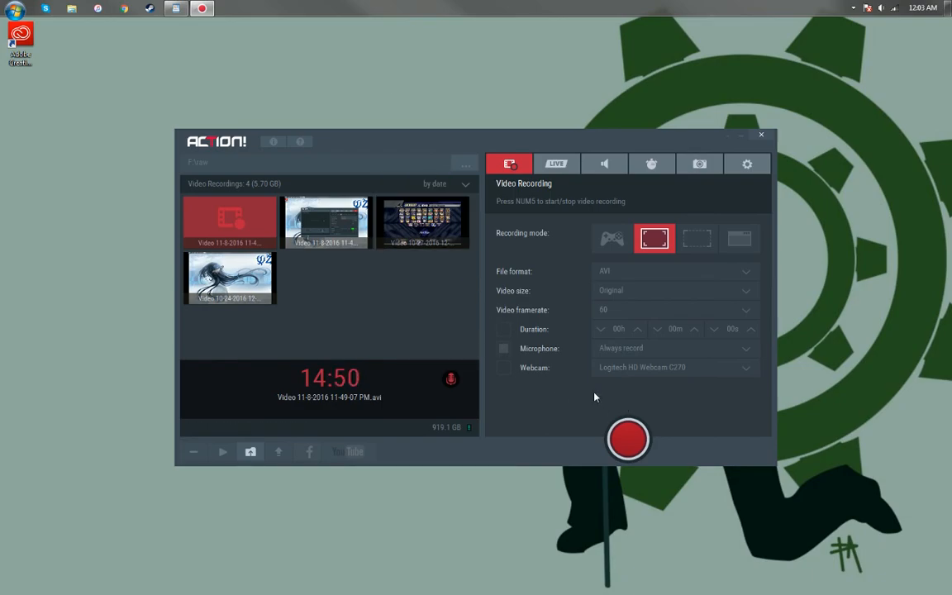